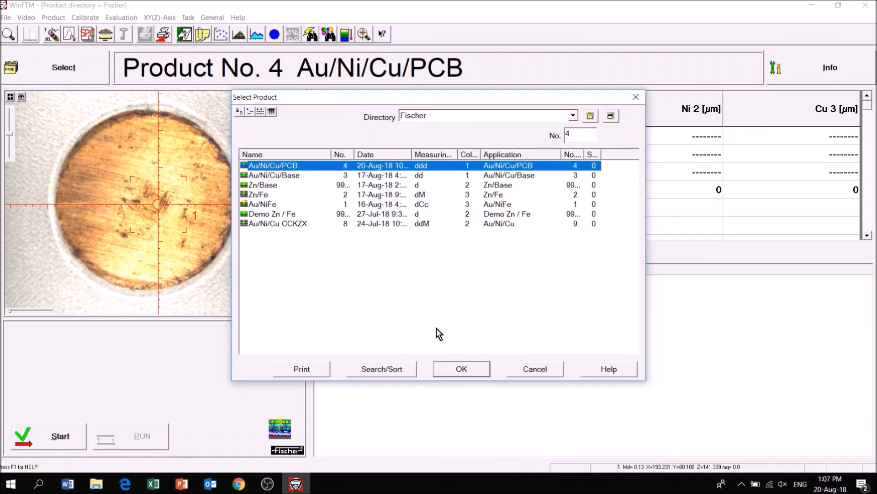
# - Load product No. 4 Au/Ni/Cu/PCB with 30 s measurement time and 3 measurements
pyautogui.click(461, 368)
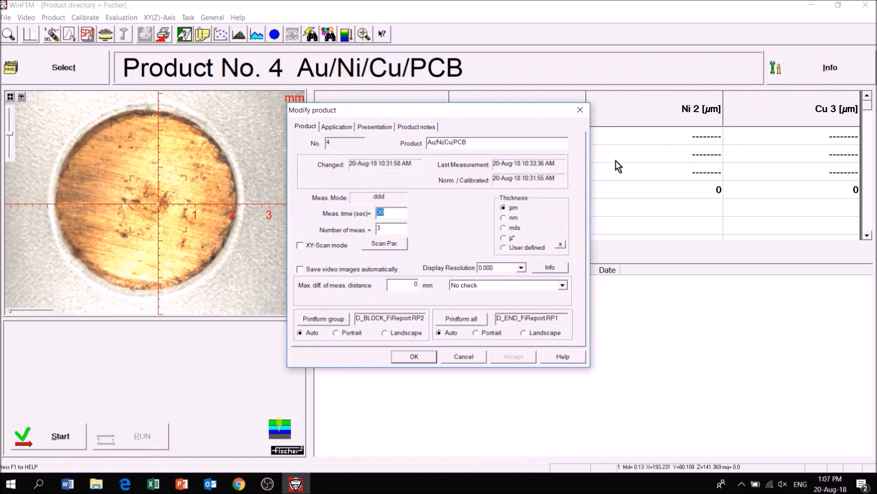
pyautogui.click(390, 230)
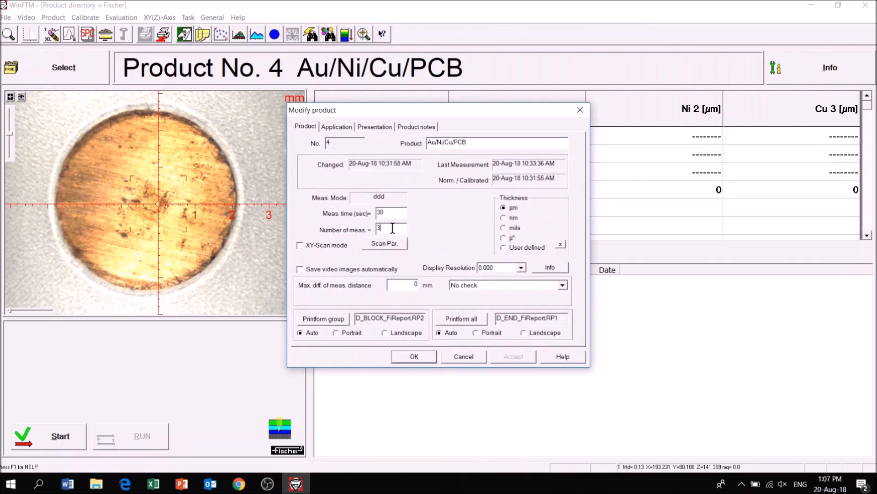
pyautogui.moveTo(509, 268)
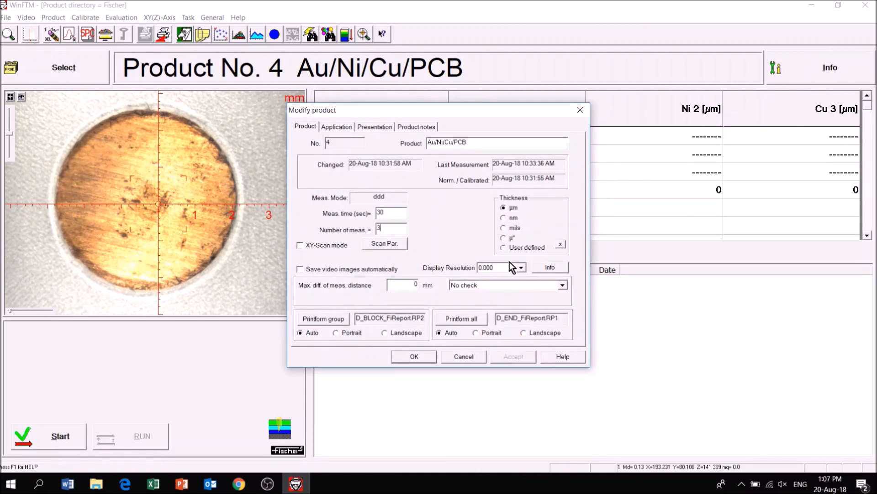
pyautogui.click(413, 356)
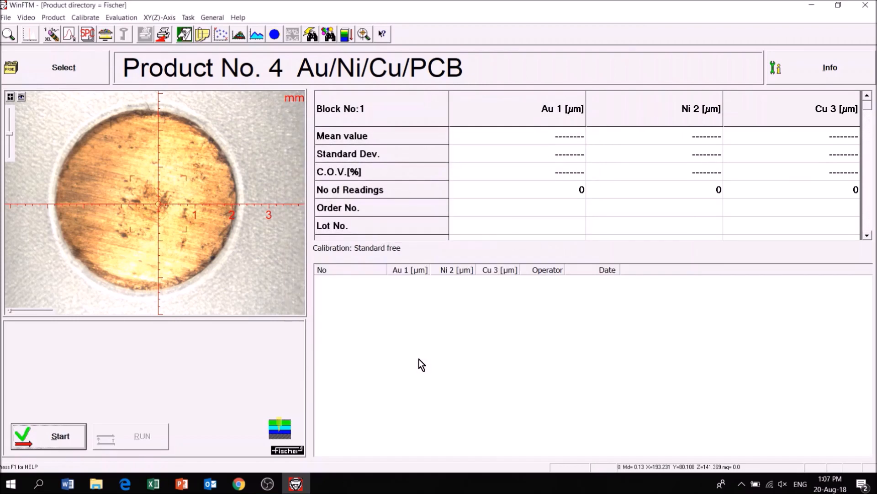
# - Enter 123 as order, lot and label number in the Order No./Operator setup
pyautogui.click(212, 17)
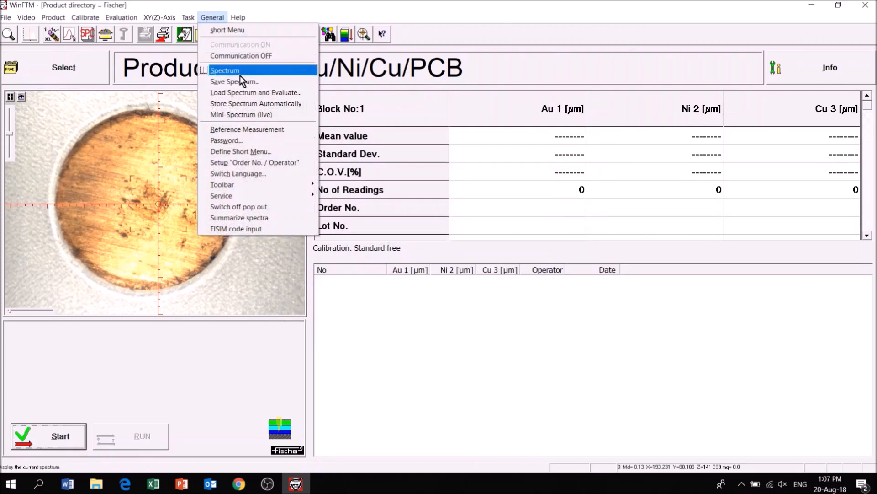
pyautogui.click(254, 162)
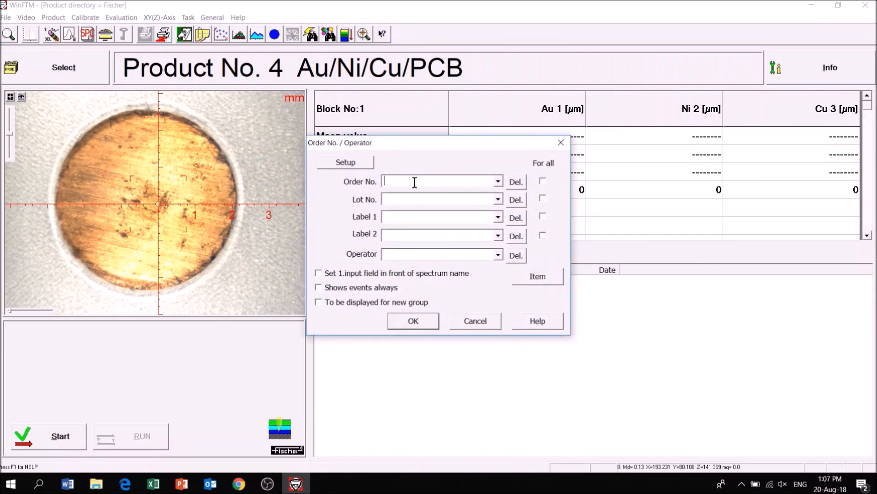
pyautogui.write('123')
pyautogui.click(442, 254)
pyautogui.write('grace')
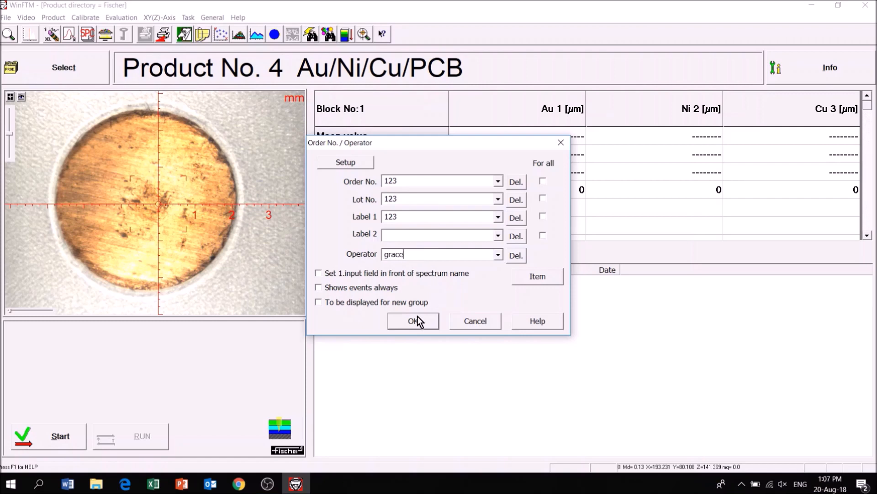
pyautogui.click(412, 321)
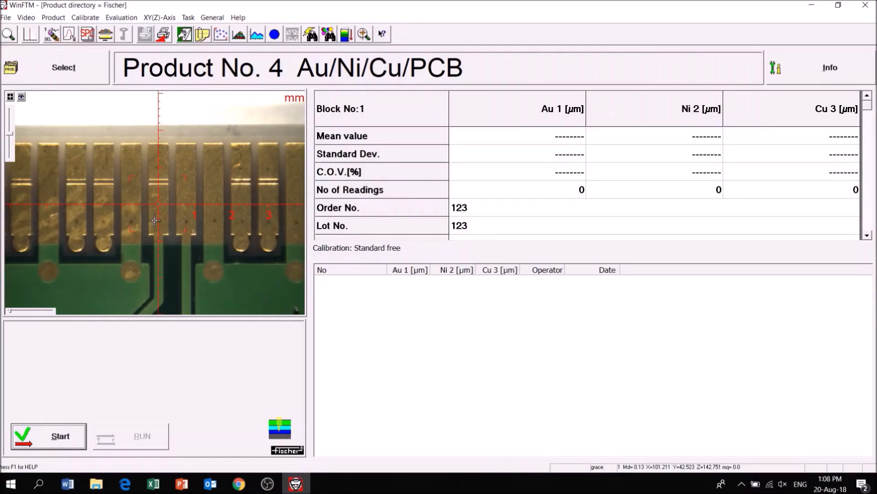
# - Start the high-voltage adjustment and reopen product No. 4's Modify product settings
pyautogui.click(48, 435)
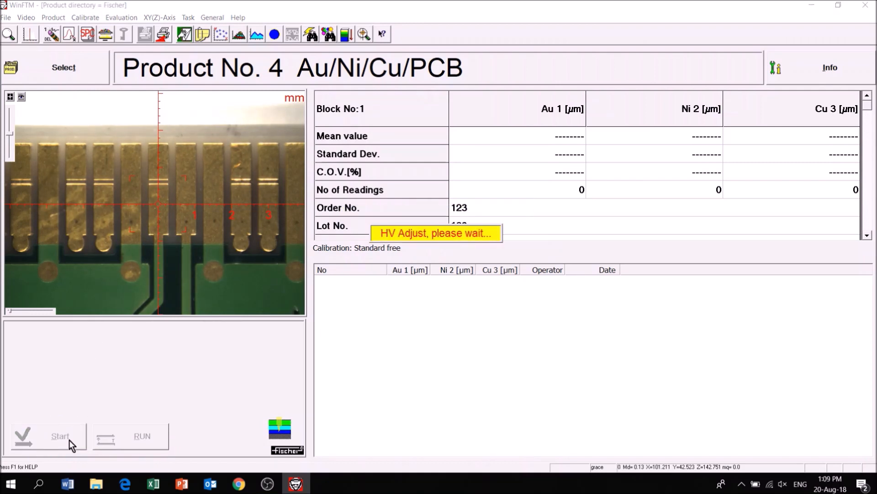
pyautogui.click(60, 435)
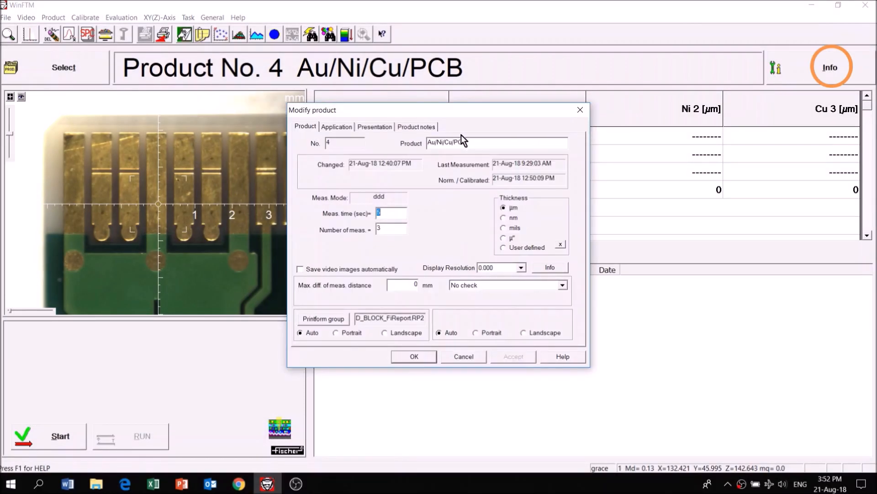
# - Set the application's collimator to 4 (0.20*0.03) and close the product settings
pyautogui.click(336, 127)
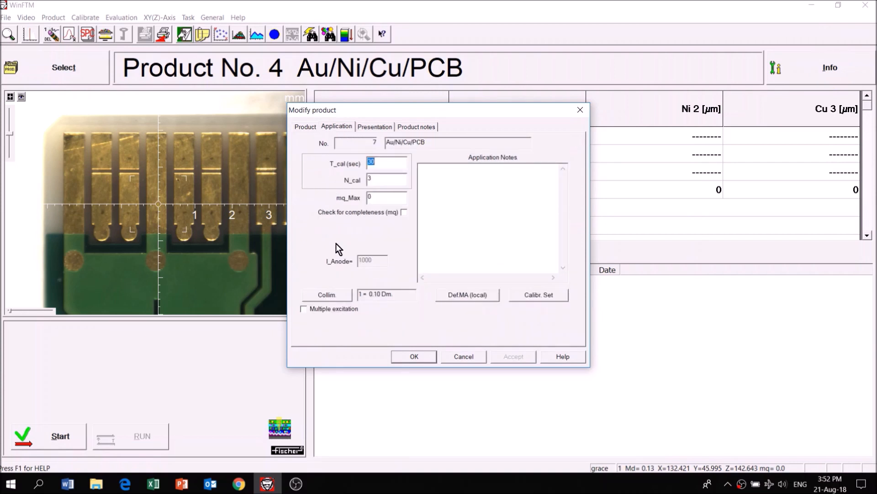
pyautogui.click(327, 294)
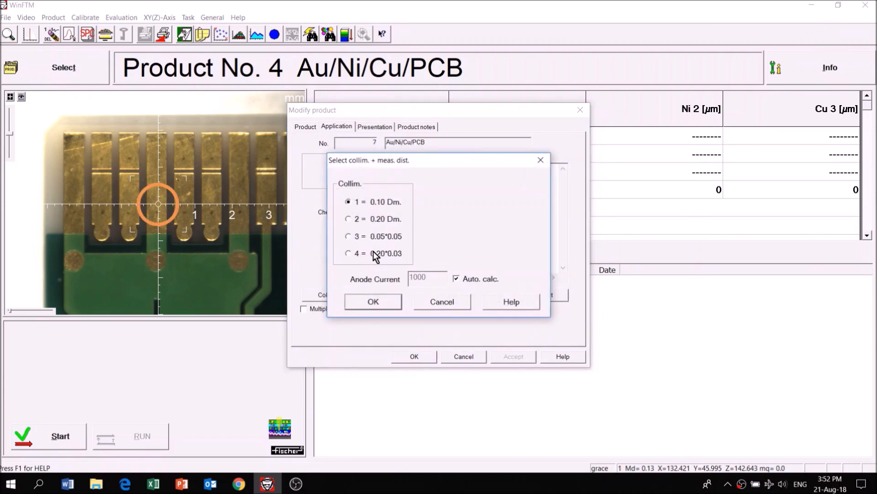
pyautogui.click(348, 219)
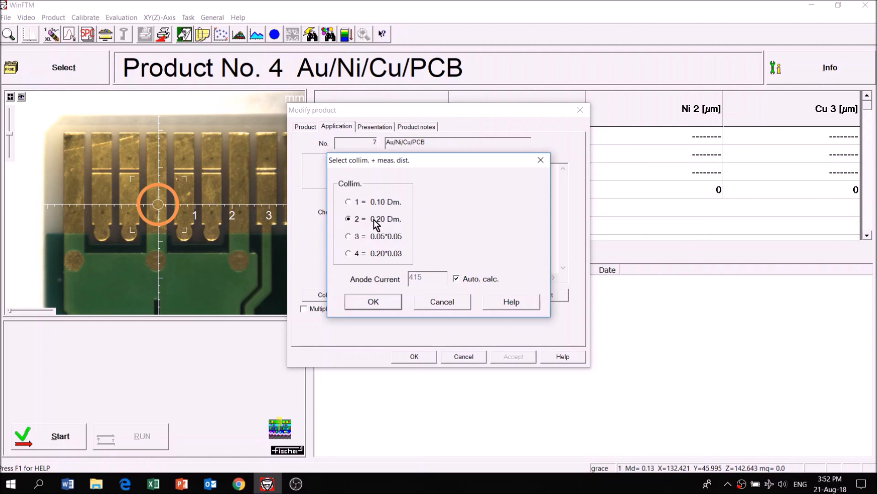
pyautogui.click(349, 236)
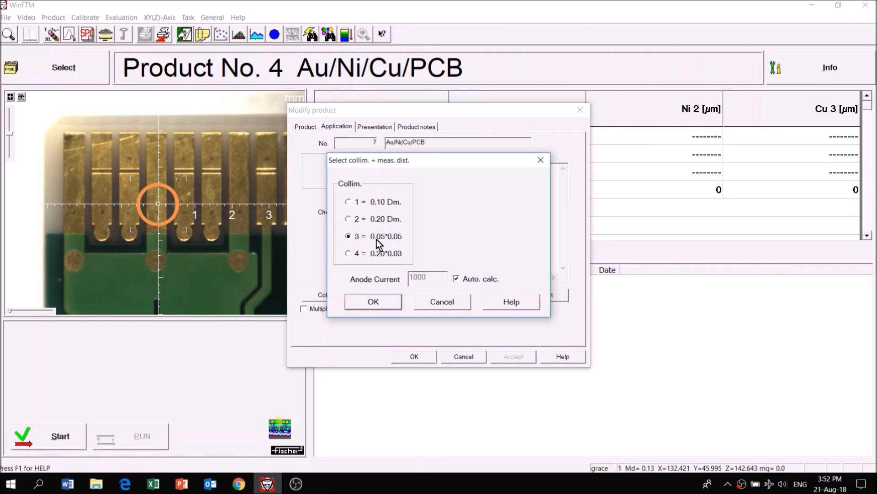
pyautogui.click(348, 253)
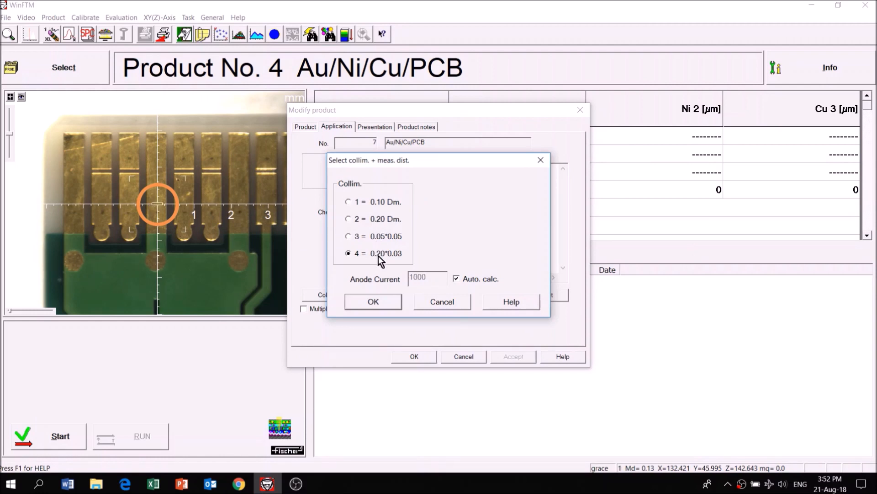
pyautogui.click(373, 301)
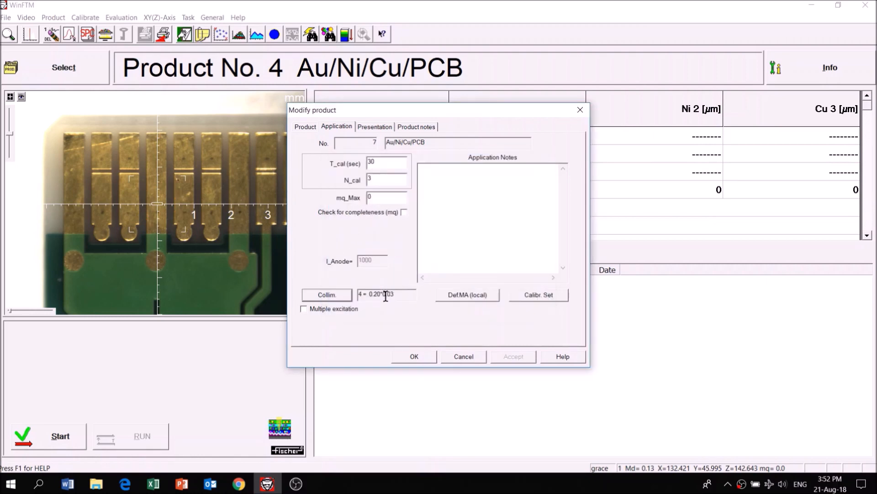
pyautogui.click(85, 17)
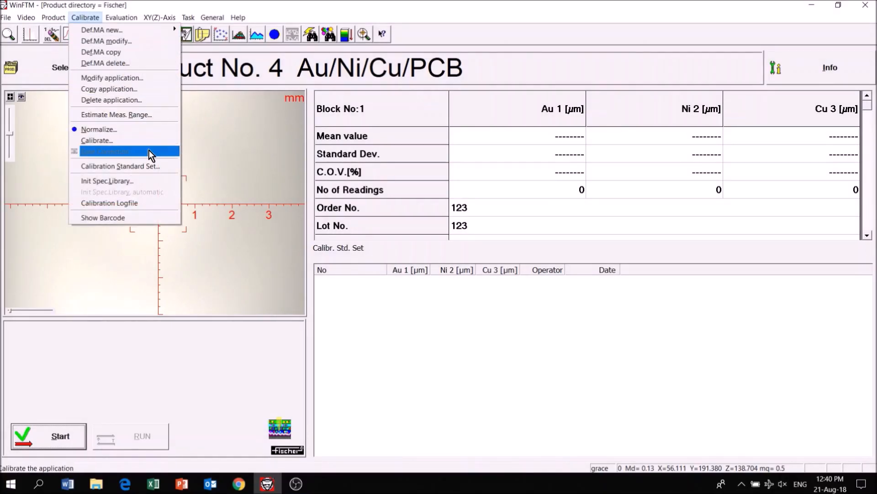
# - Enter calibration standard No. 1 as Au 0.242, Ni 3.5, Cu 15.8 µm and confirm the set
pyautogui.click(105, 151)
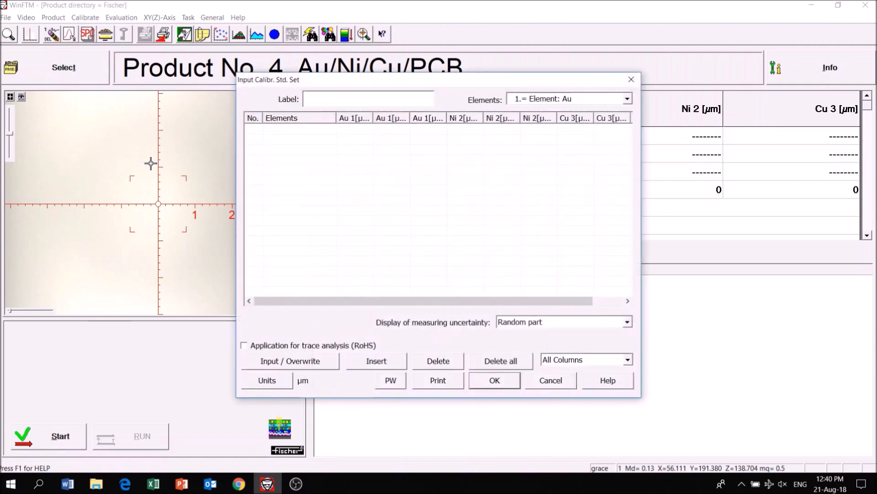
pyautogui.moveTo(321, 361)
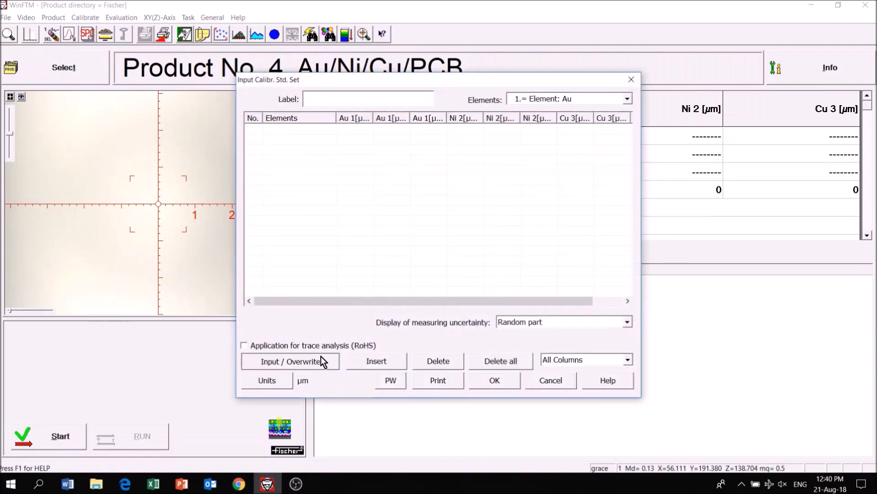
pyautogui.click(290, 361)
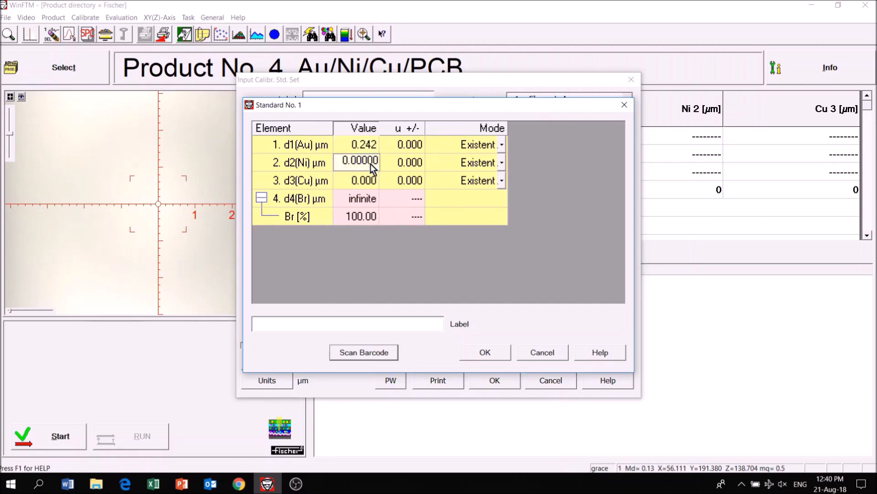
pyautogui.write('3.5')
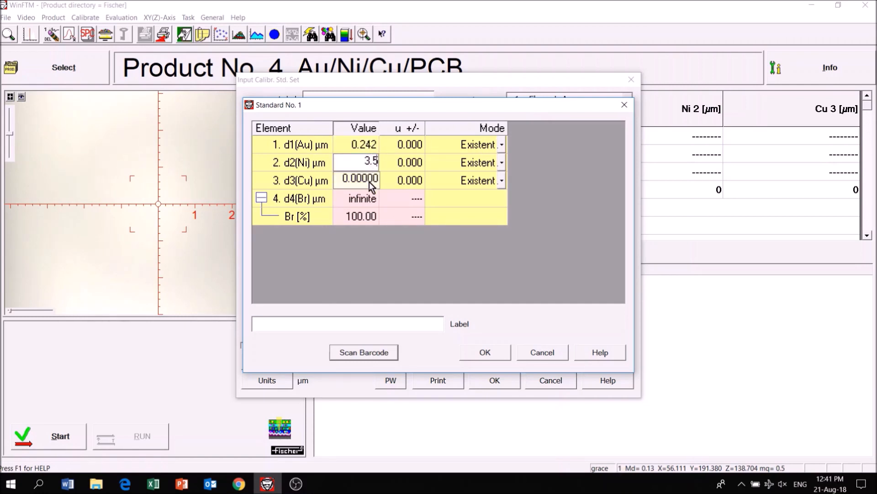
pyautogui.write('15.')
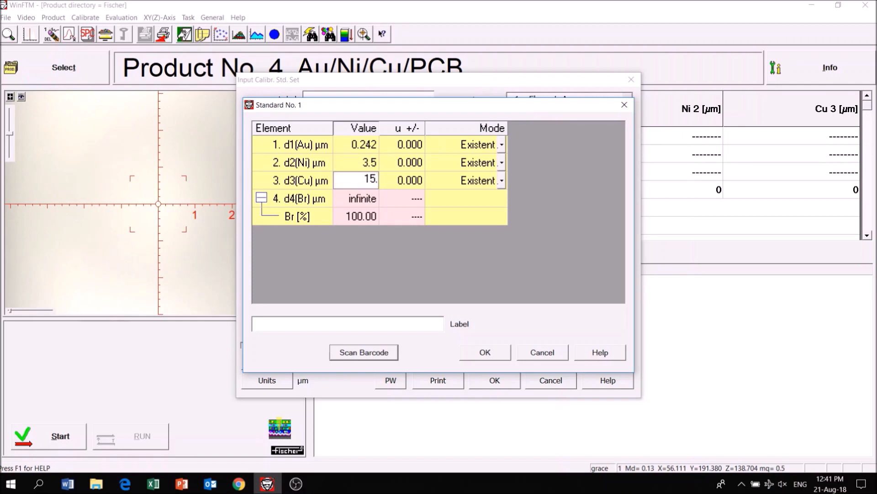
pyautogui.write('8')
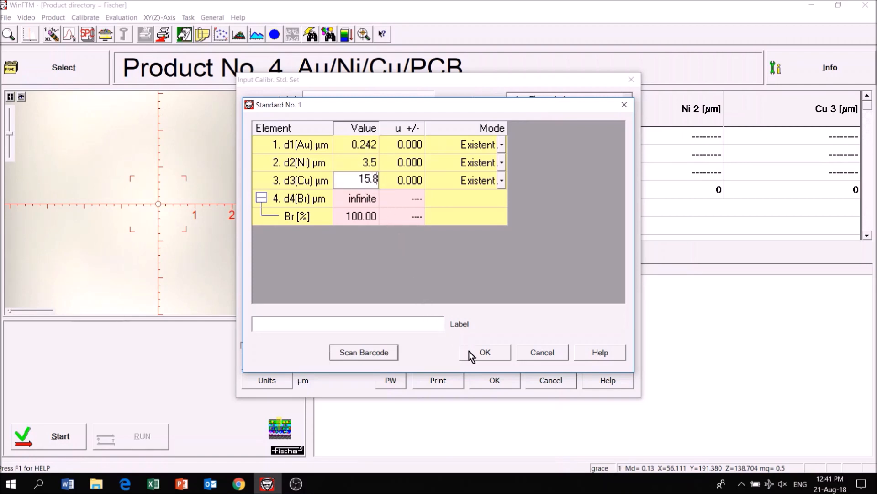
pyautogui.click(483, 352)
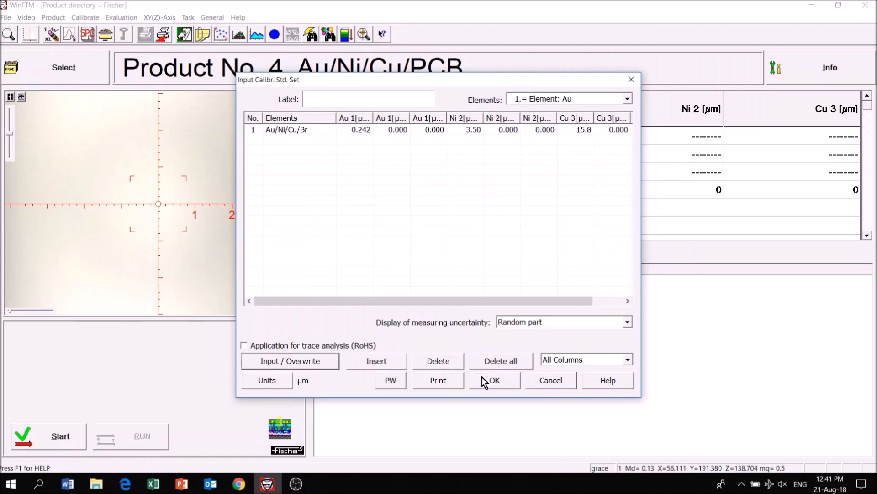
pyautogui.click(493, 380)
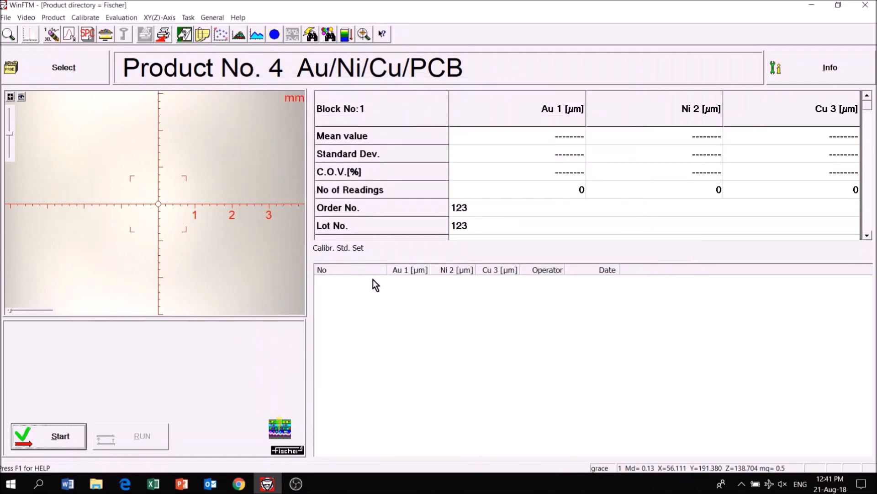
pyautogui.click(85, 17)
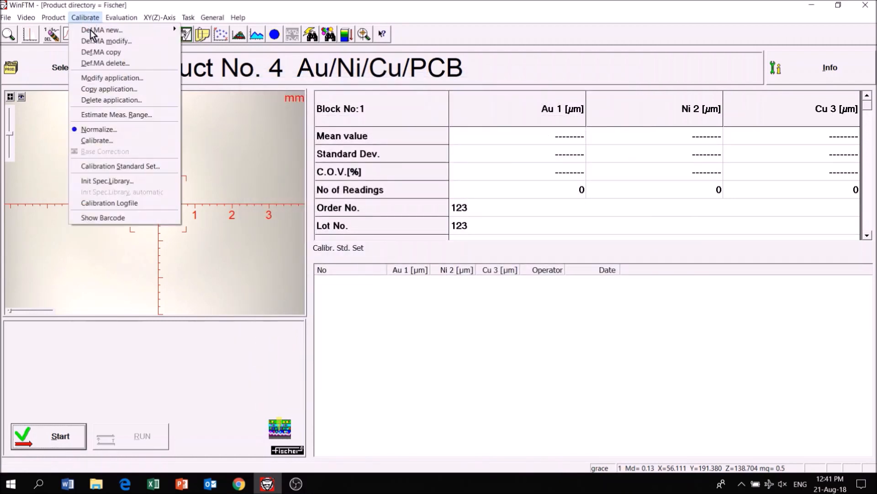
# - Start calibration and open the XY(Z) coordinates programming screen
pyautogui.click(97, 141)
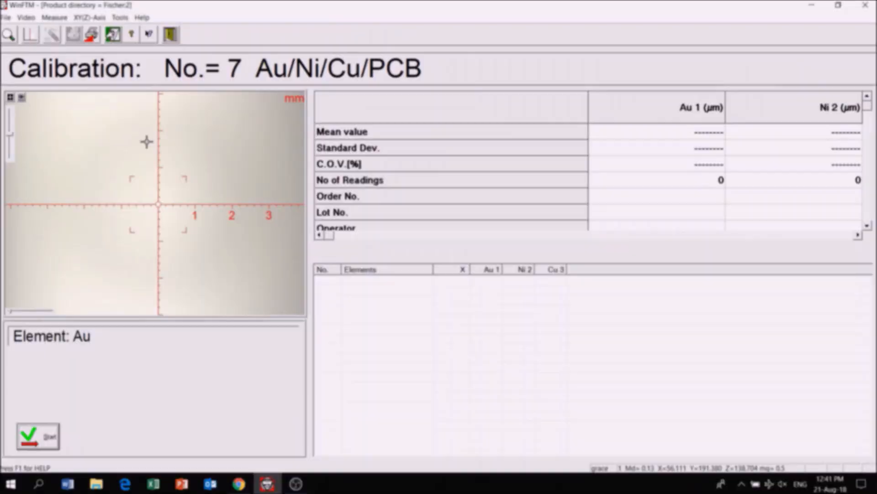
pyautogui.click(85, 17)
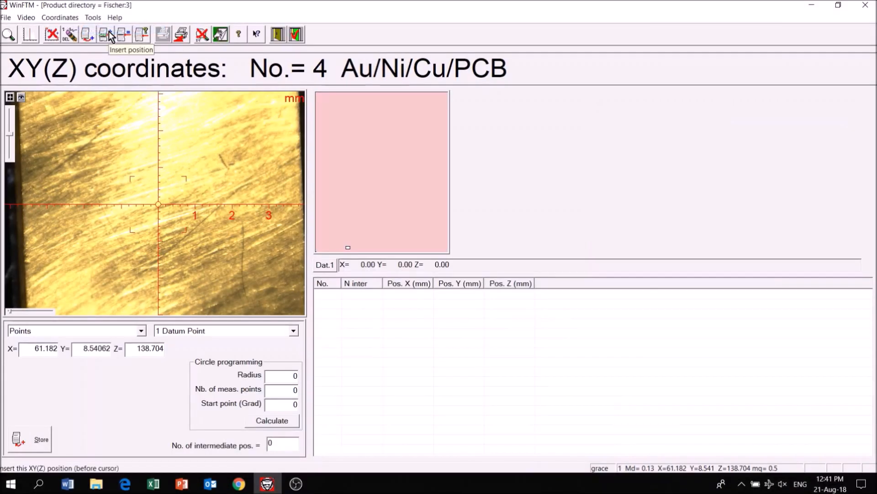
pyautogui.moveTo(35, 454)
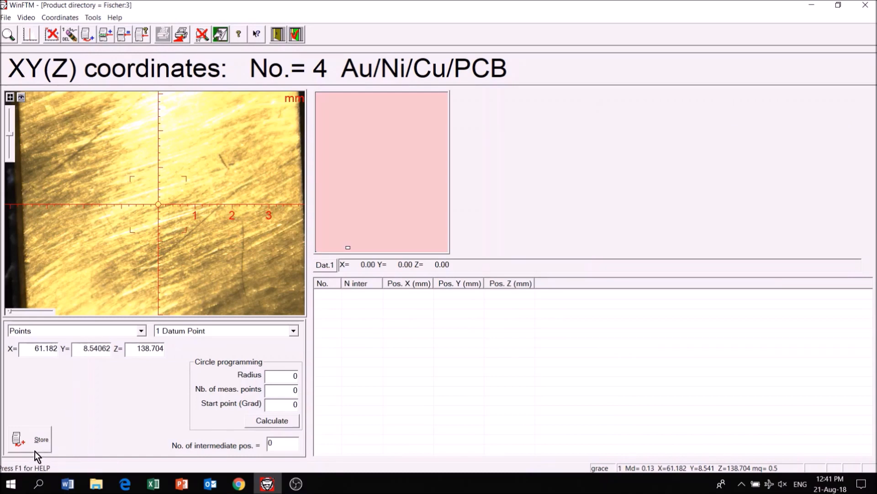
# - Store the stage measuring positions in the XY(Z) list and return to calibration
pyautogui.click(29, 439)
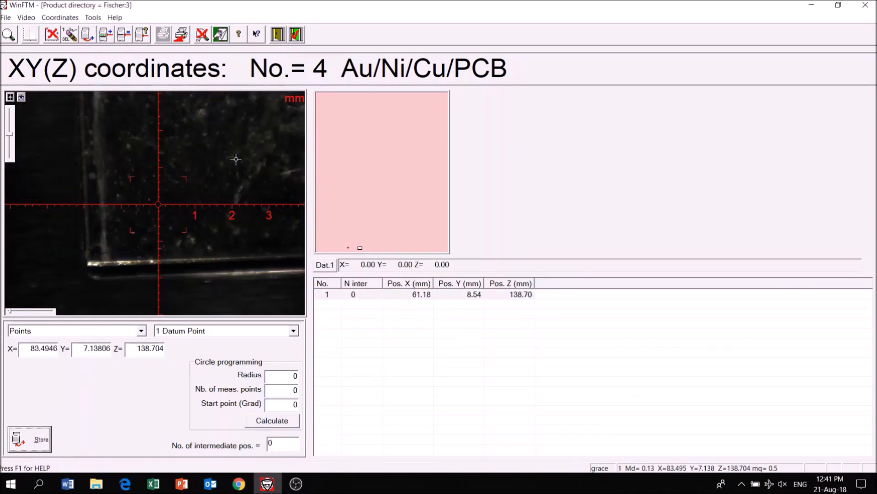
pyautogui.click(29, 439)
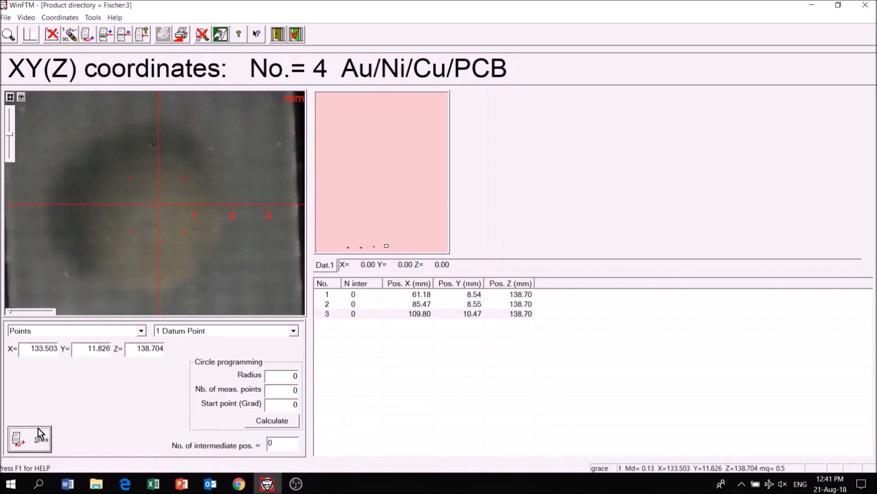
pyautogui.click(28, 439)
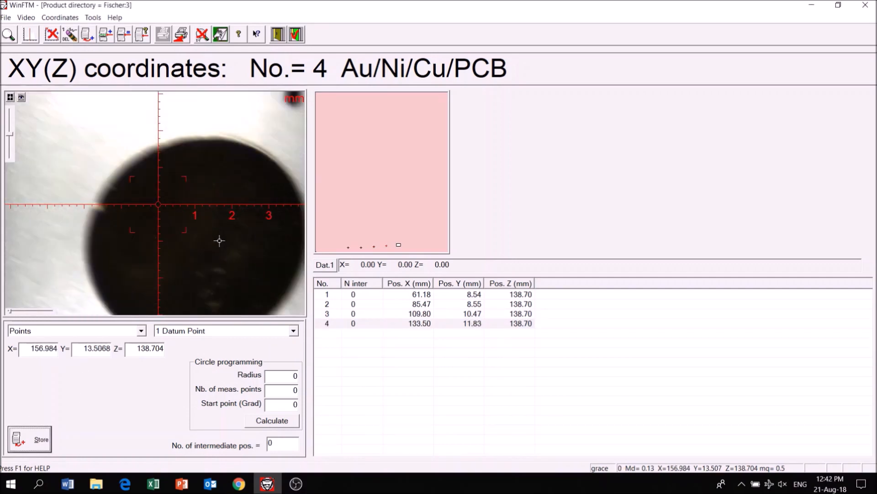
pyautogui.click(29, 439)
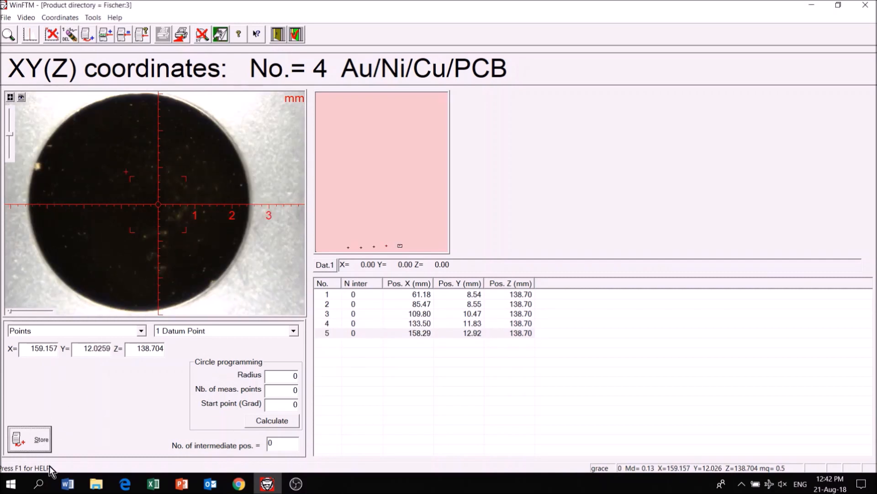
pyautogui.click(29, 439)
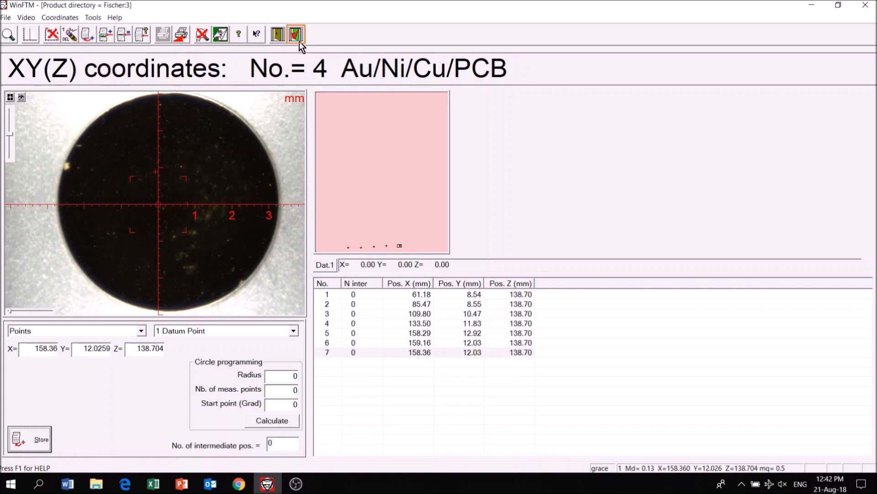
pyautogui.click(295, 34)
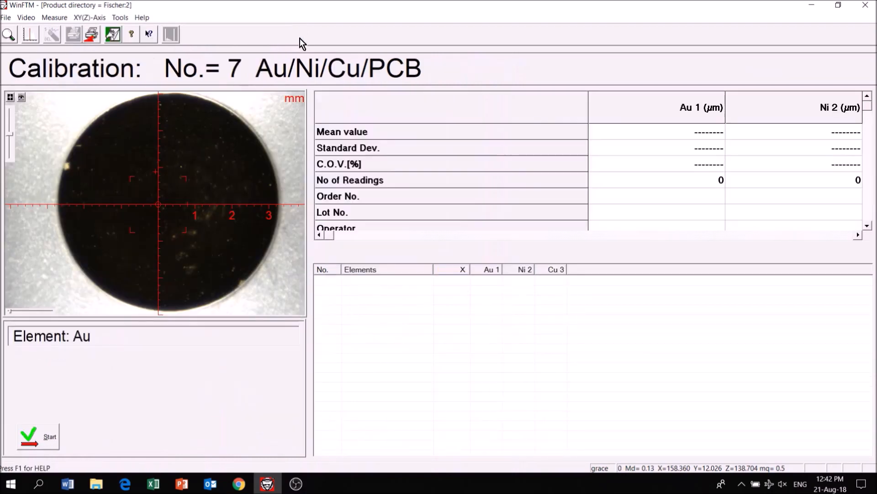
# - Run Calibration by XYZ-RUN and accept measured values 0.289, 4.38 and 18.9 µm
pyautogui.click(170, 35)
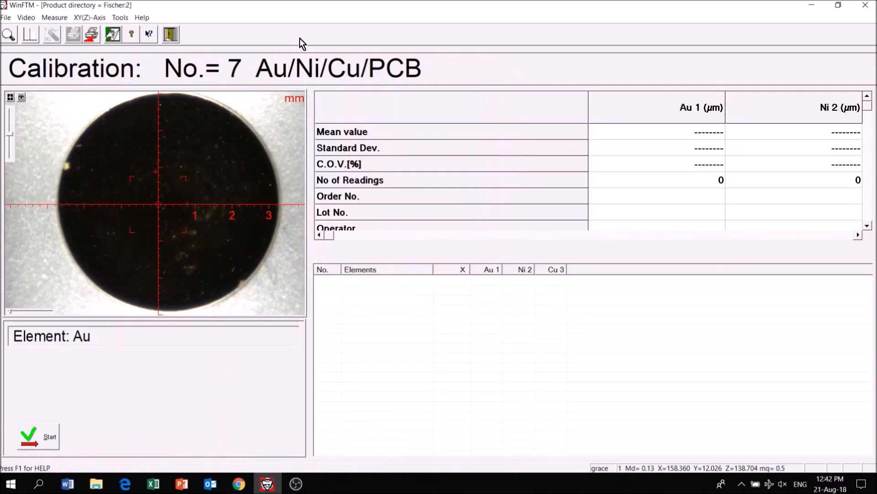
pyautogui.click(89, 18)
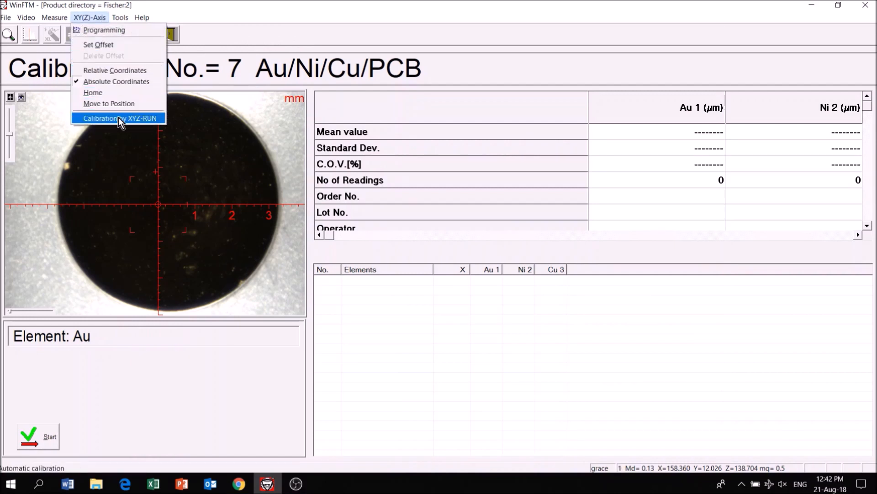
pyautogui.click(119, 118)
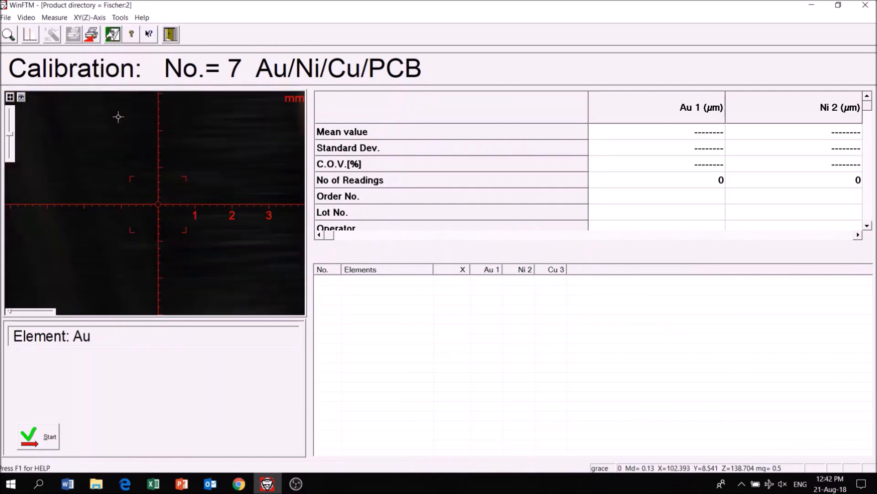
pyautogui.click(38, 436)
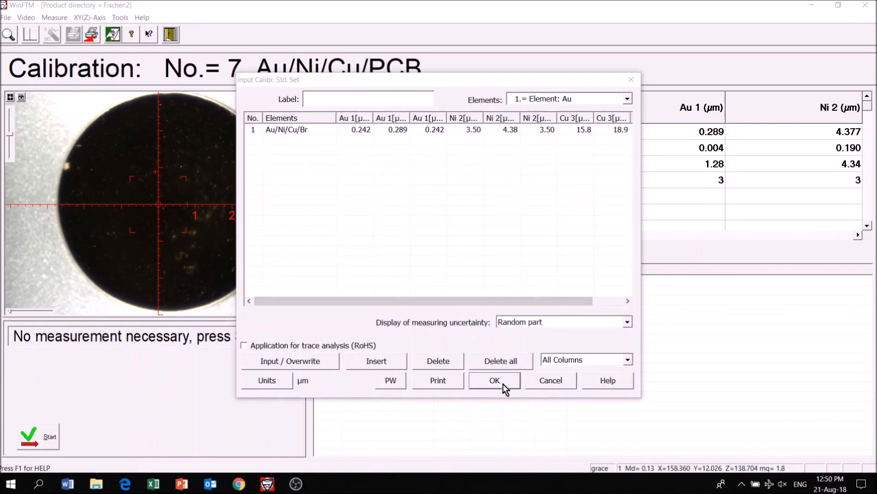
pyautogui.click(494, 380)
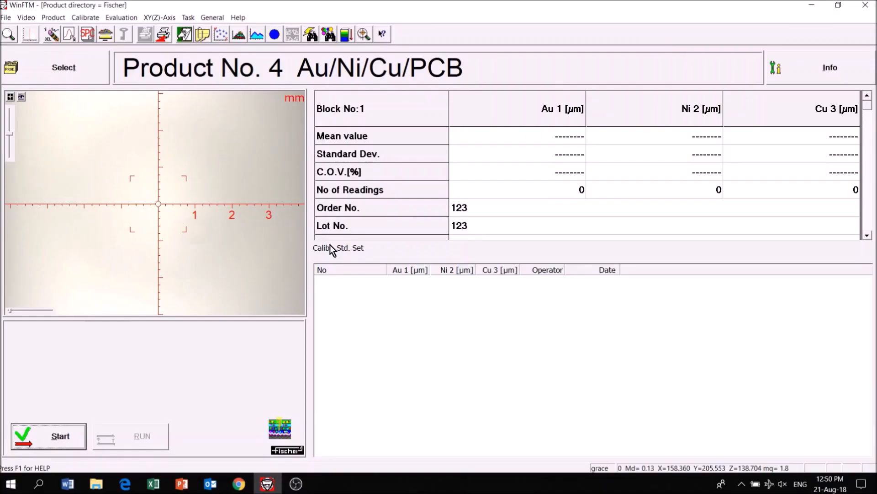
# - Return to the product No. 4 measurement window after calibration
pyautogui.click(274, 35)
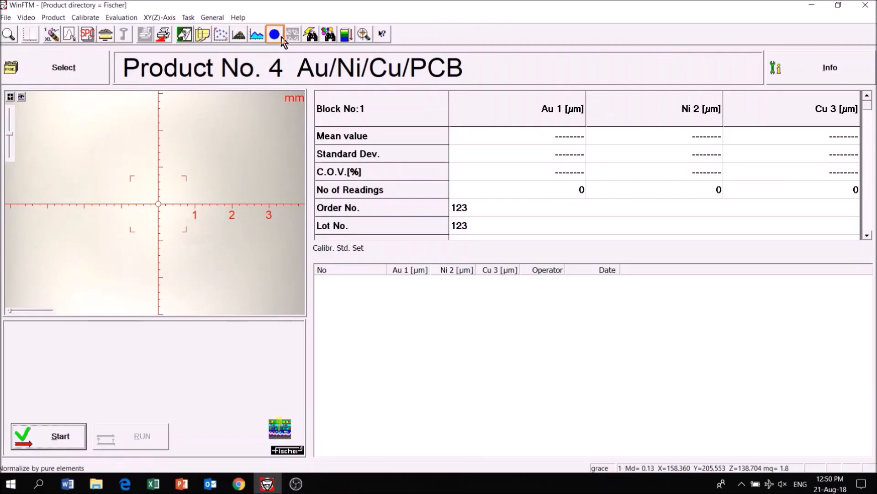